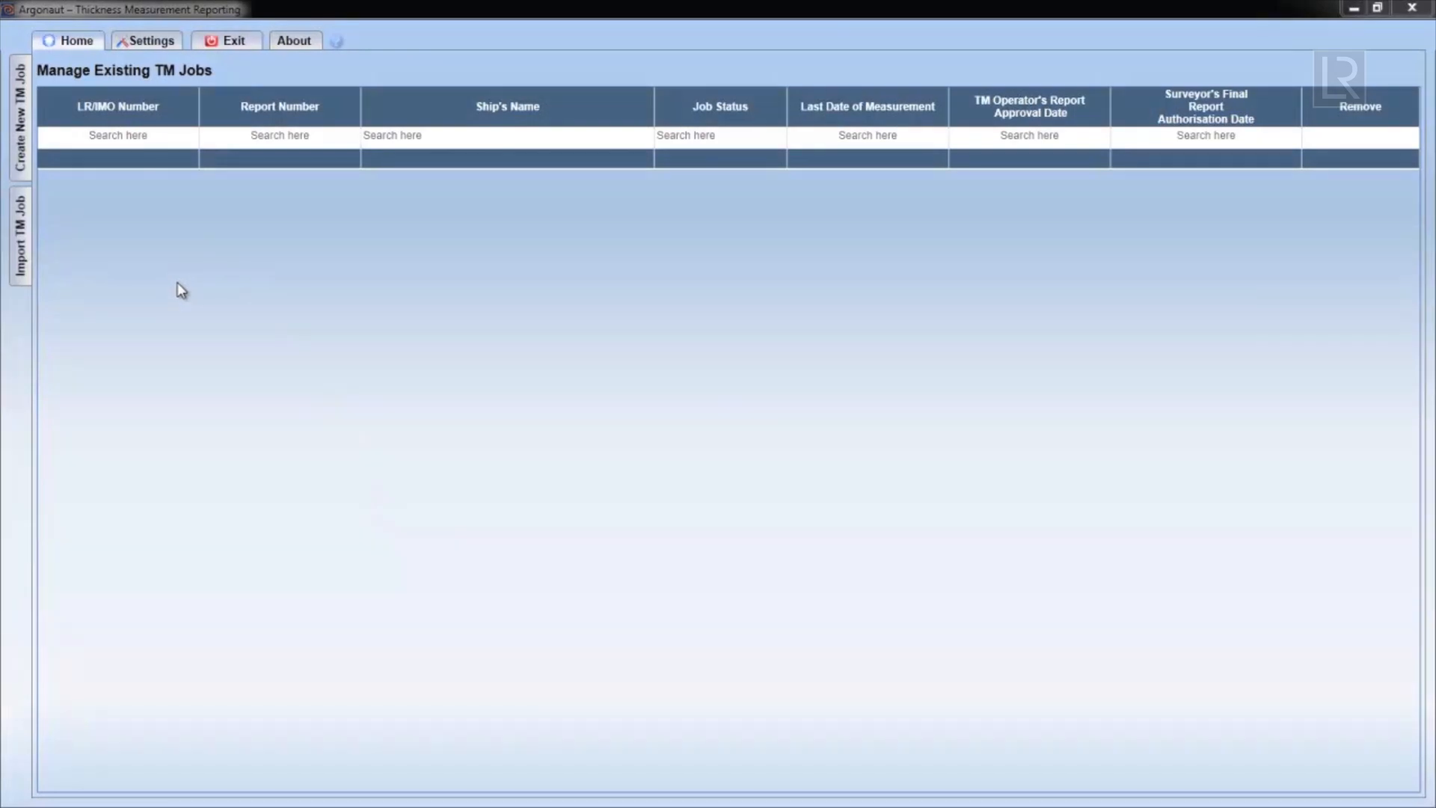
{"action": "mouse_move", "coordinate": [68, 151]}
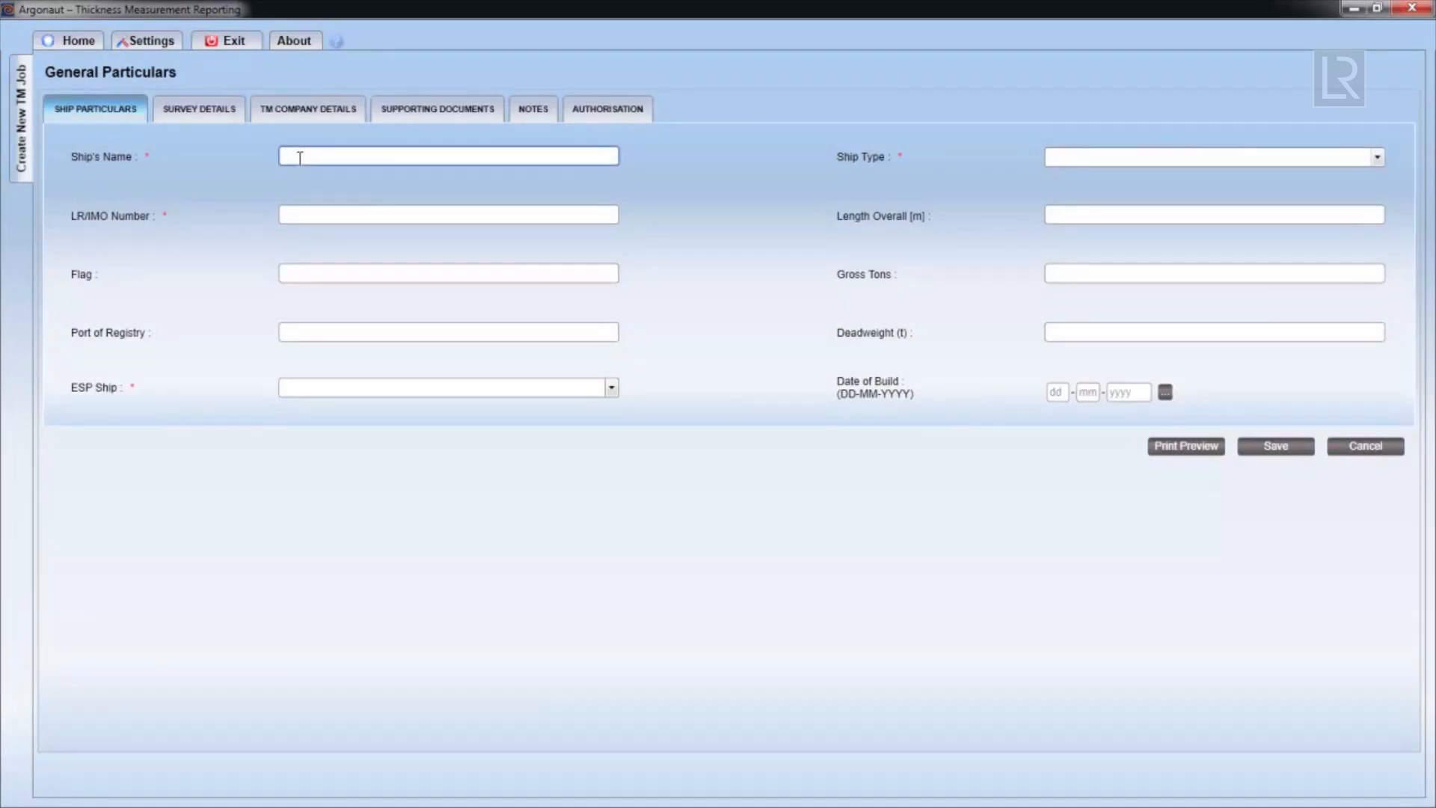
{"action": "mouse_move", "coordinate": [292, 202]}
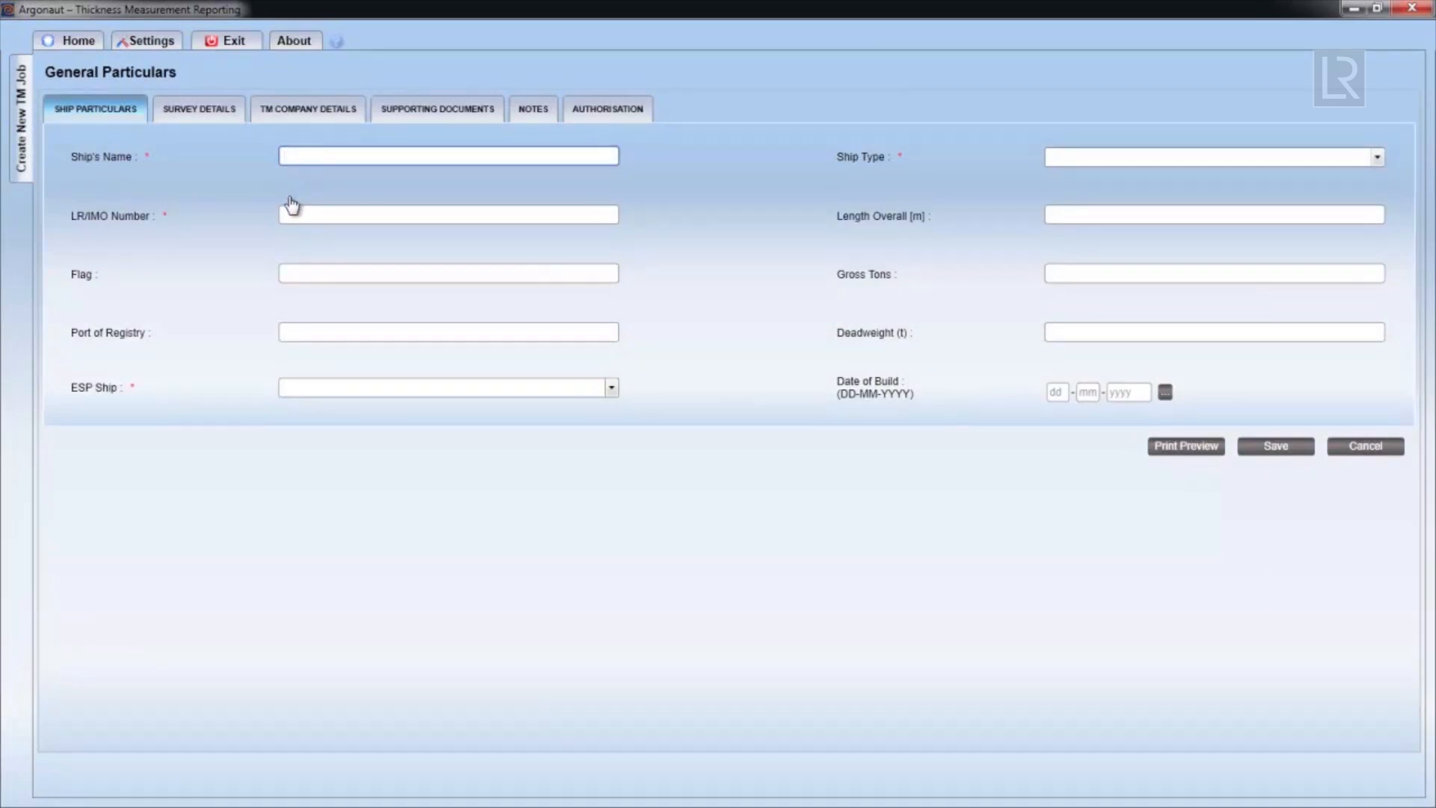
Step: Enter ship name TEST SHIP and LR/IMO number 123456
{"action": "type", "text": "TEST SHIP"}
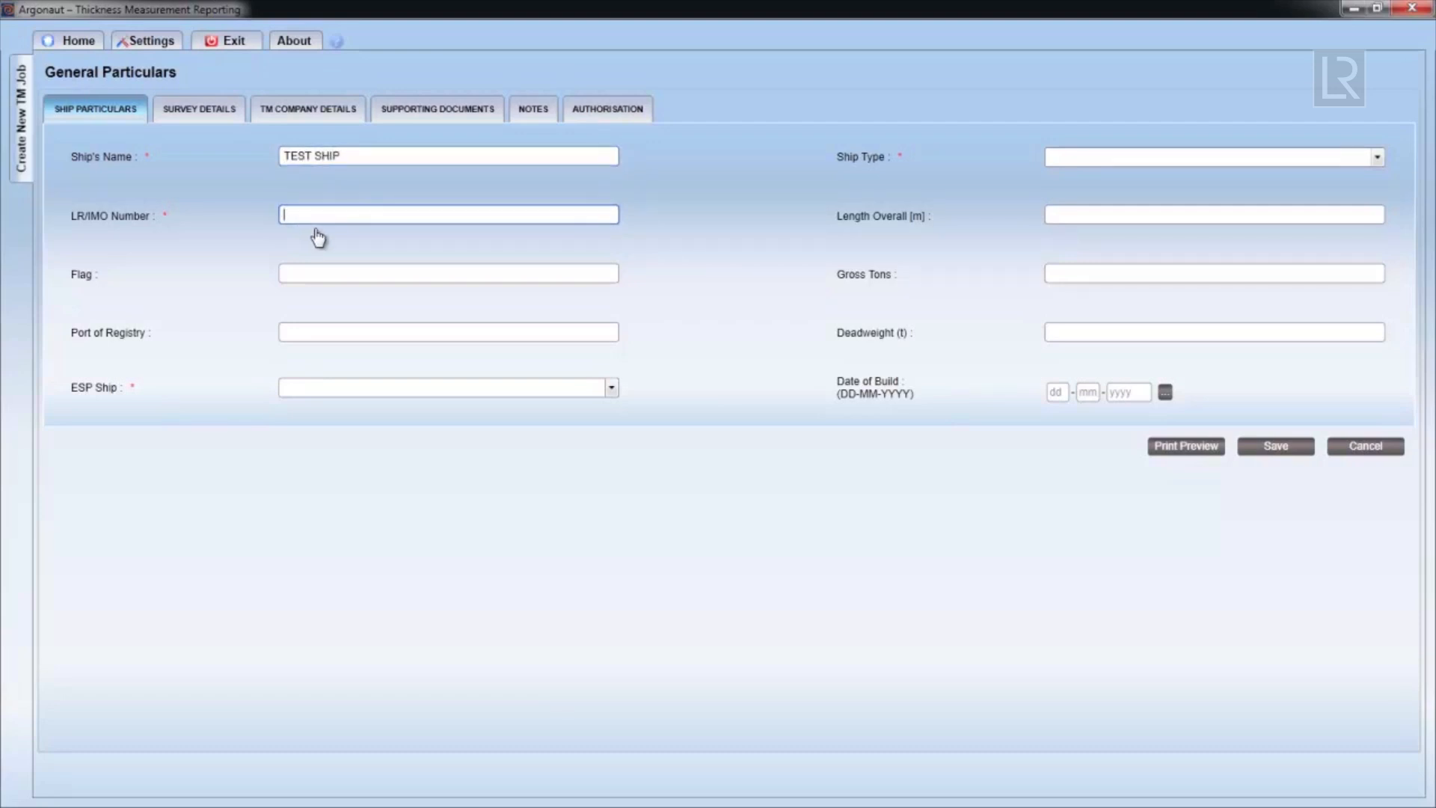
{"action": "type", "text": "1234567"}
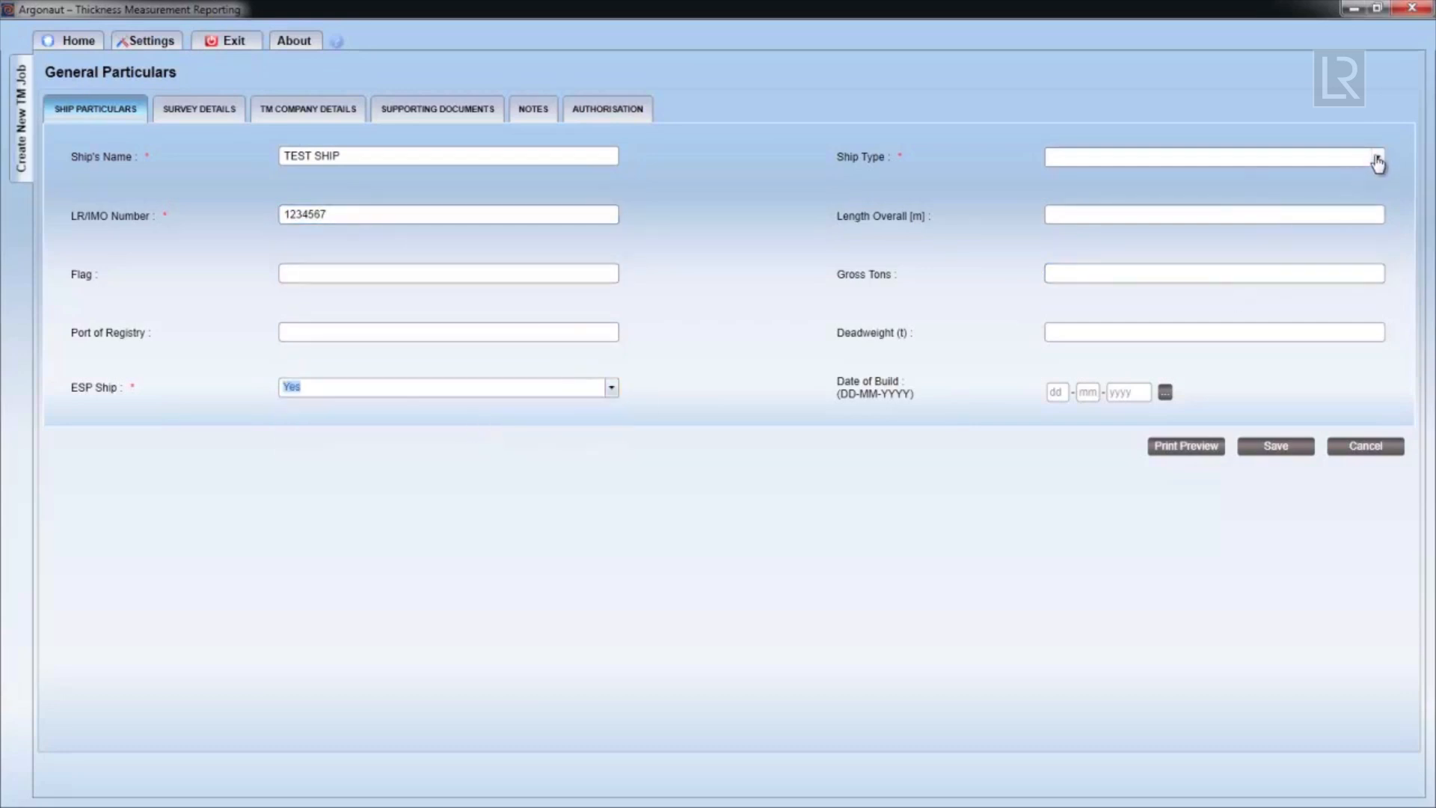
Step: Set the ship type to Double Skin Bulk Carrier
{"action": "left_click", "coordinate": [1377, 159]}
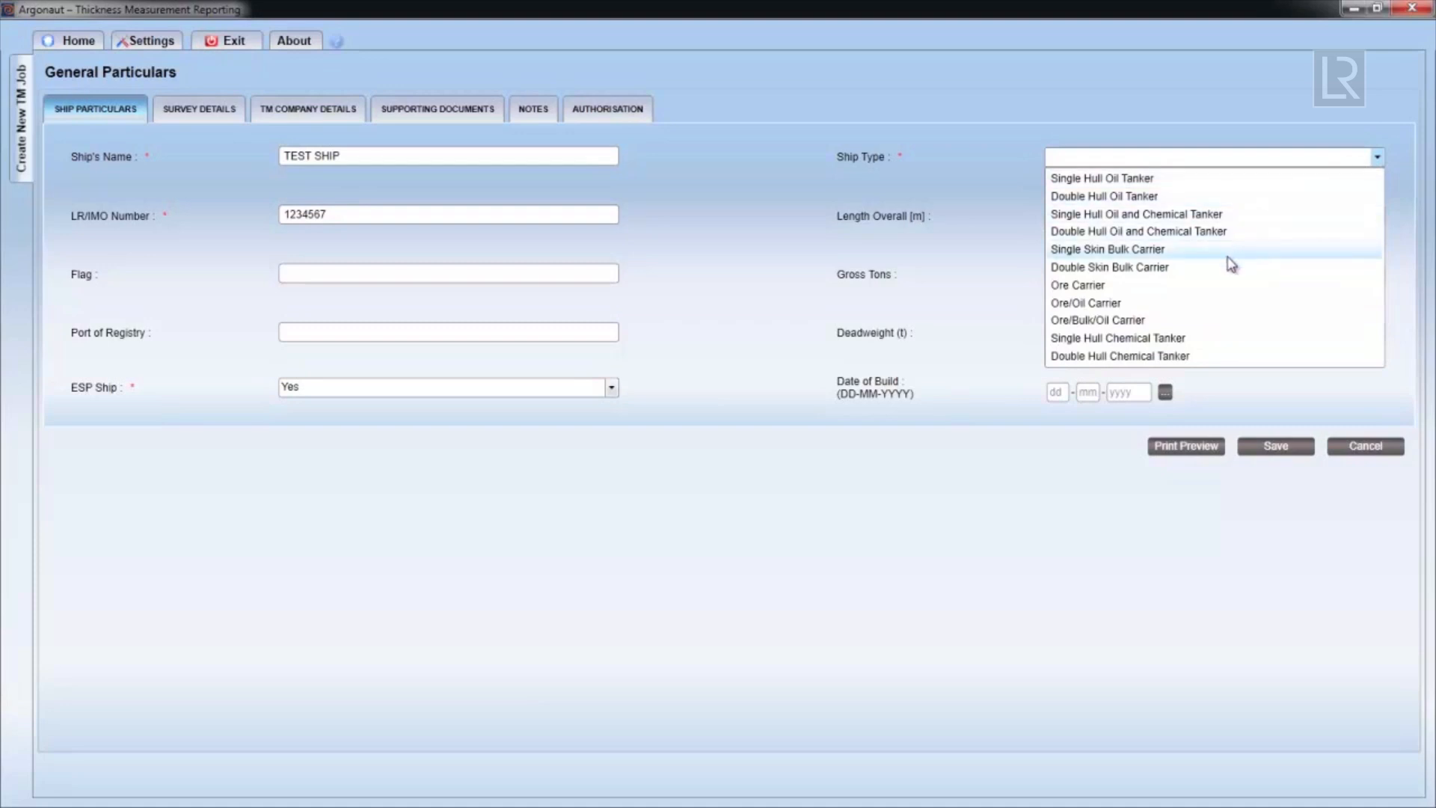
{"action": "left_click", "coordinate": [1110, 266]}
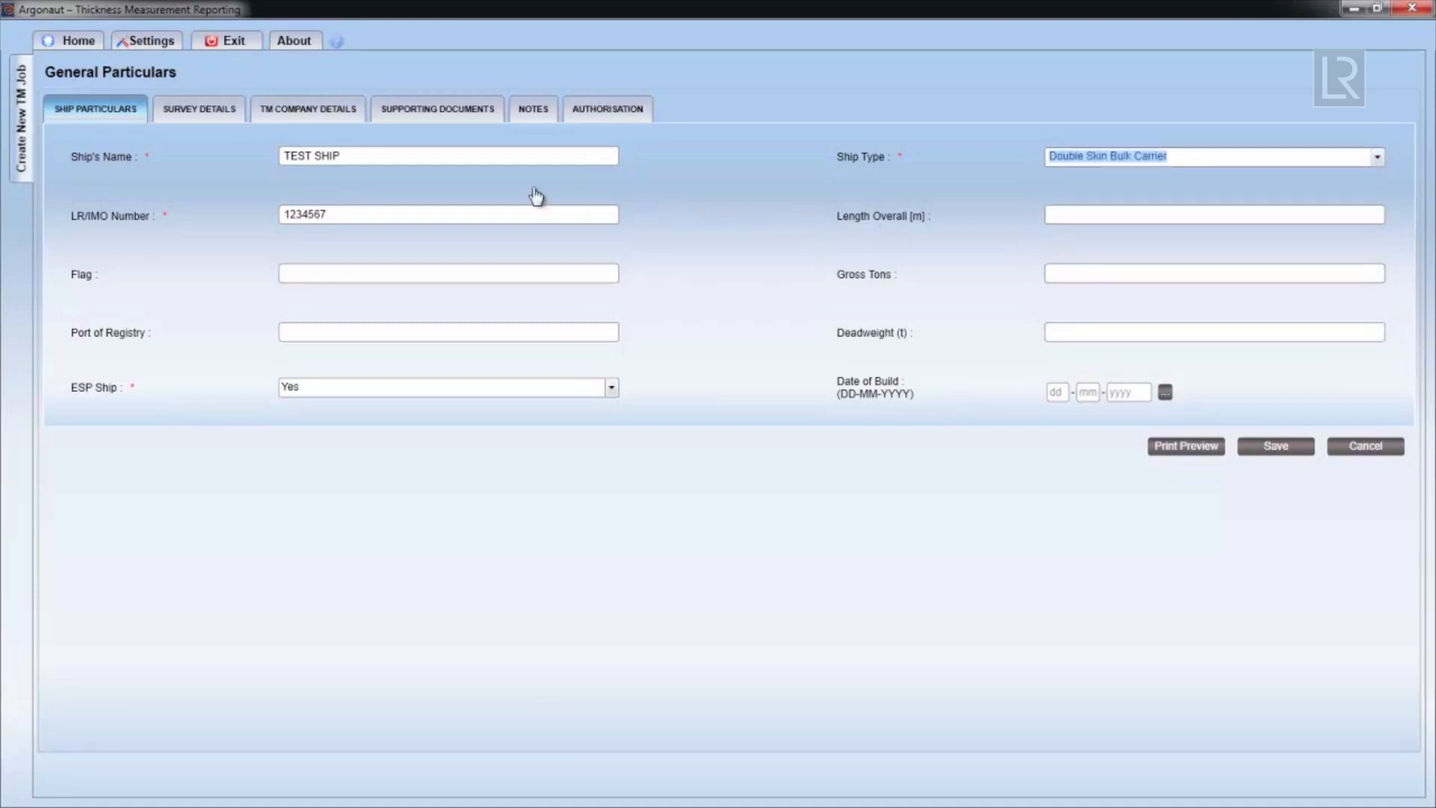
{"action": "left_click", "coordinate": [198, 107]}
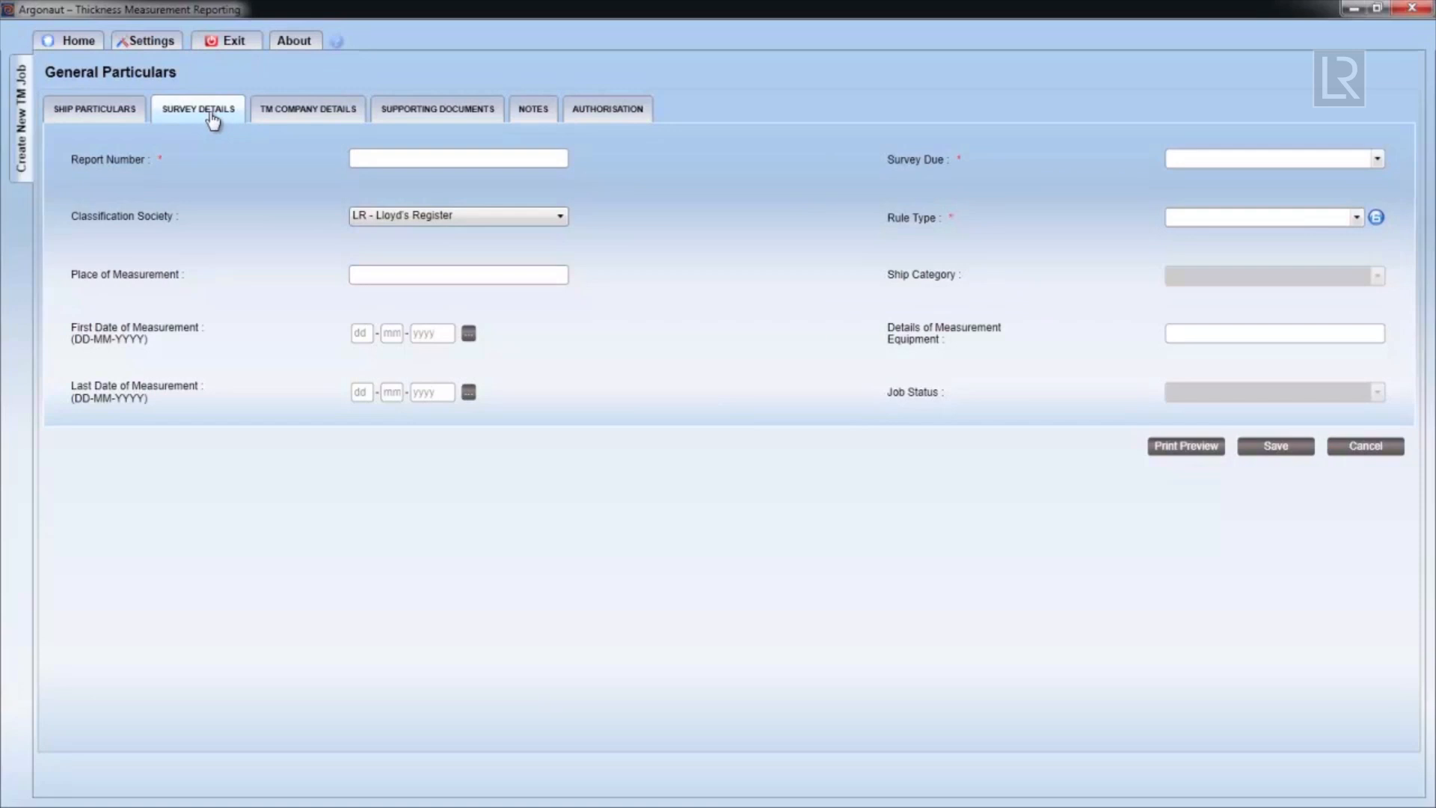
Step: Enter report number ABC1234567 and set the survey due and ship category
{"action": "left_click", "coordinate": [458, 159]}
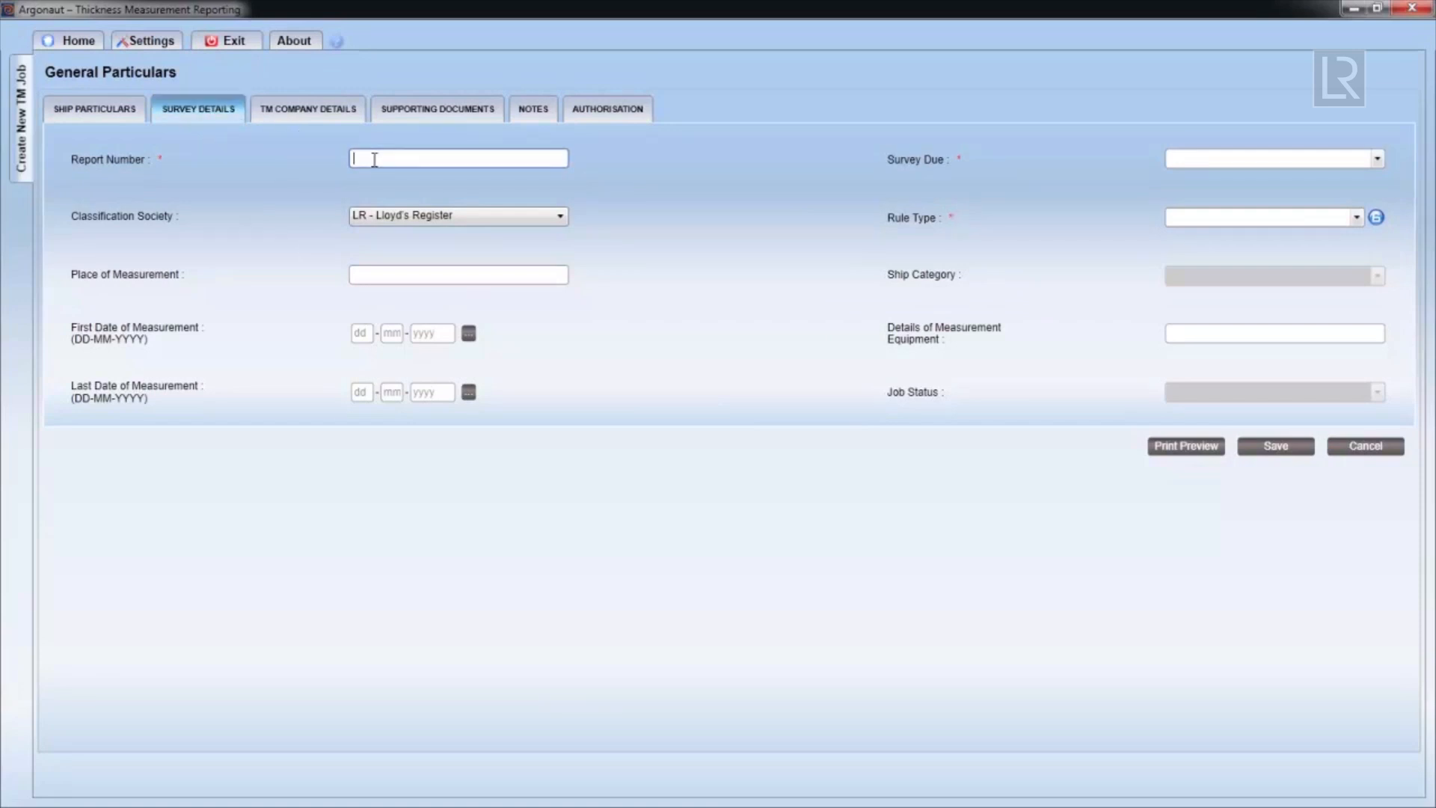
{"action": "type", "text": "ABC1234567"}
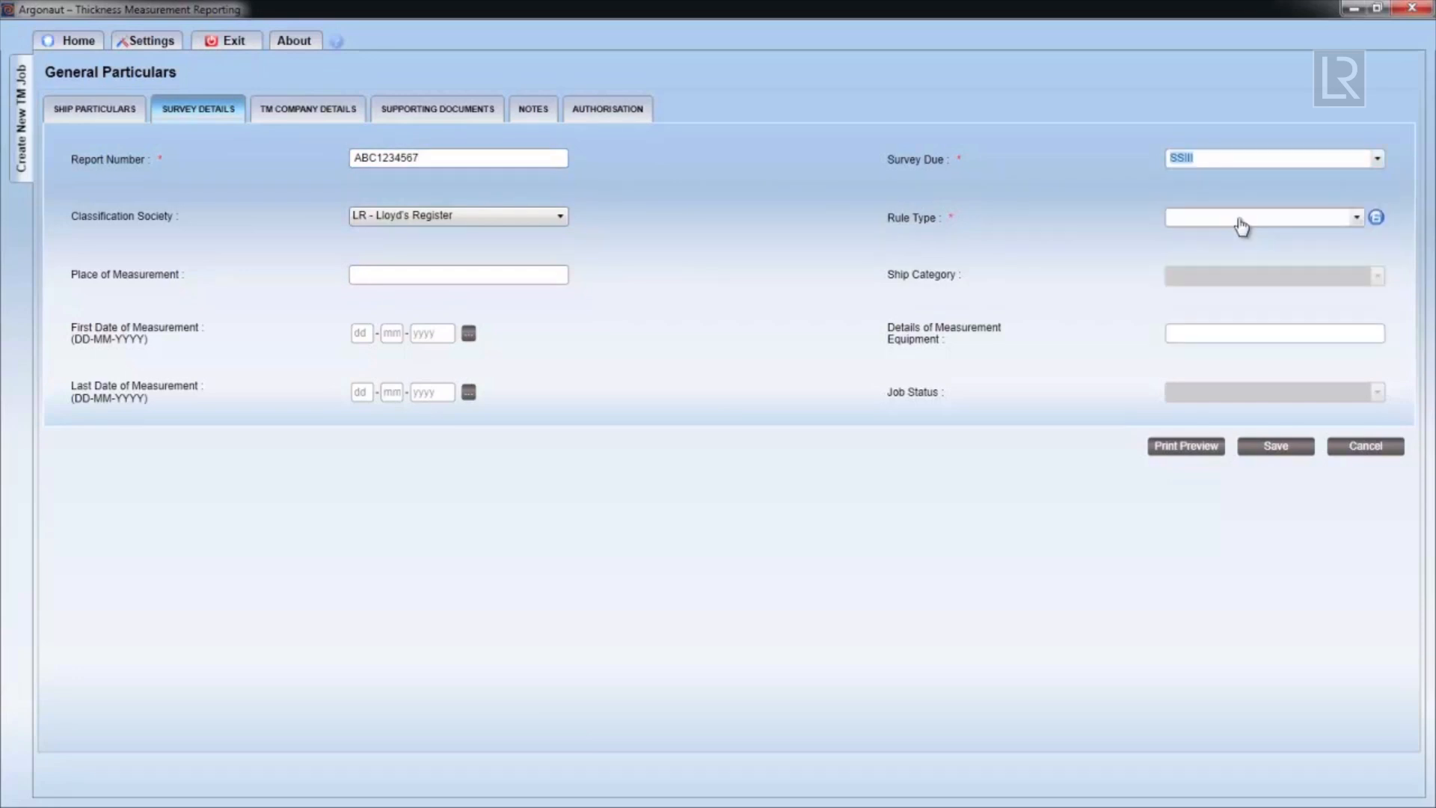
{"action": "left_click", "coordinate": [1376, 275]}
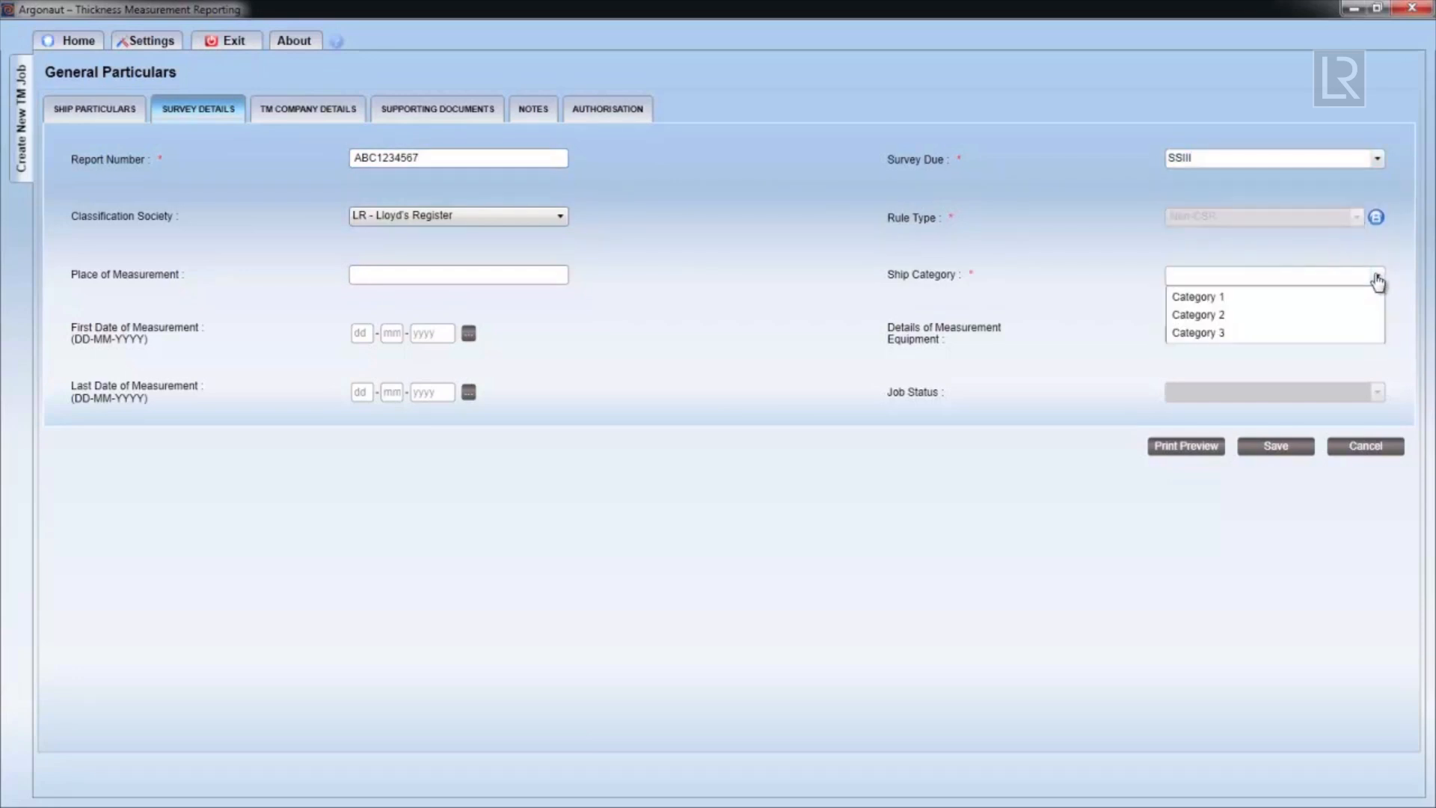
{"action": "left_click", "coordinate": [306, 109]}
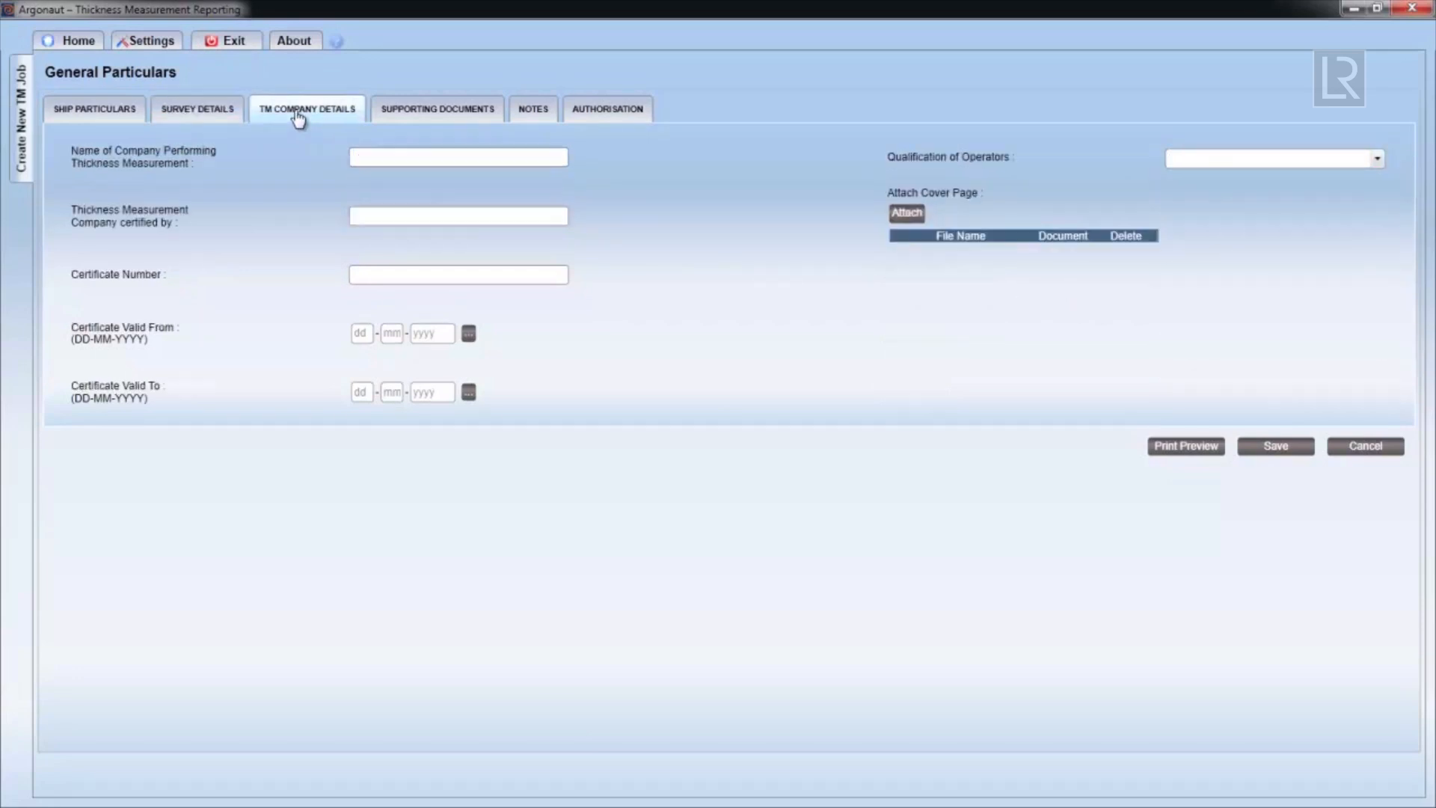
Step: Attach cover page.pdf from the cover pages folder as the cover page
{"action": "left_click", "coordinate": [906, 212]}
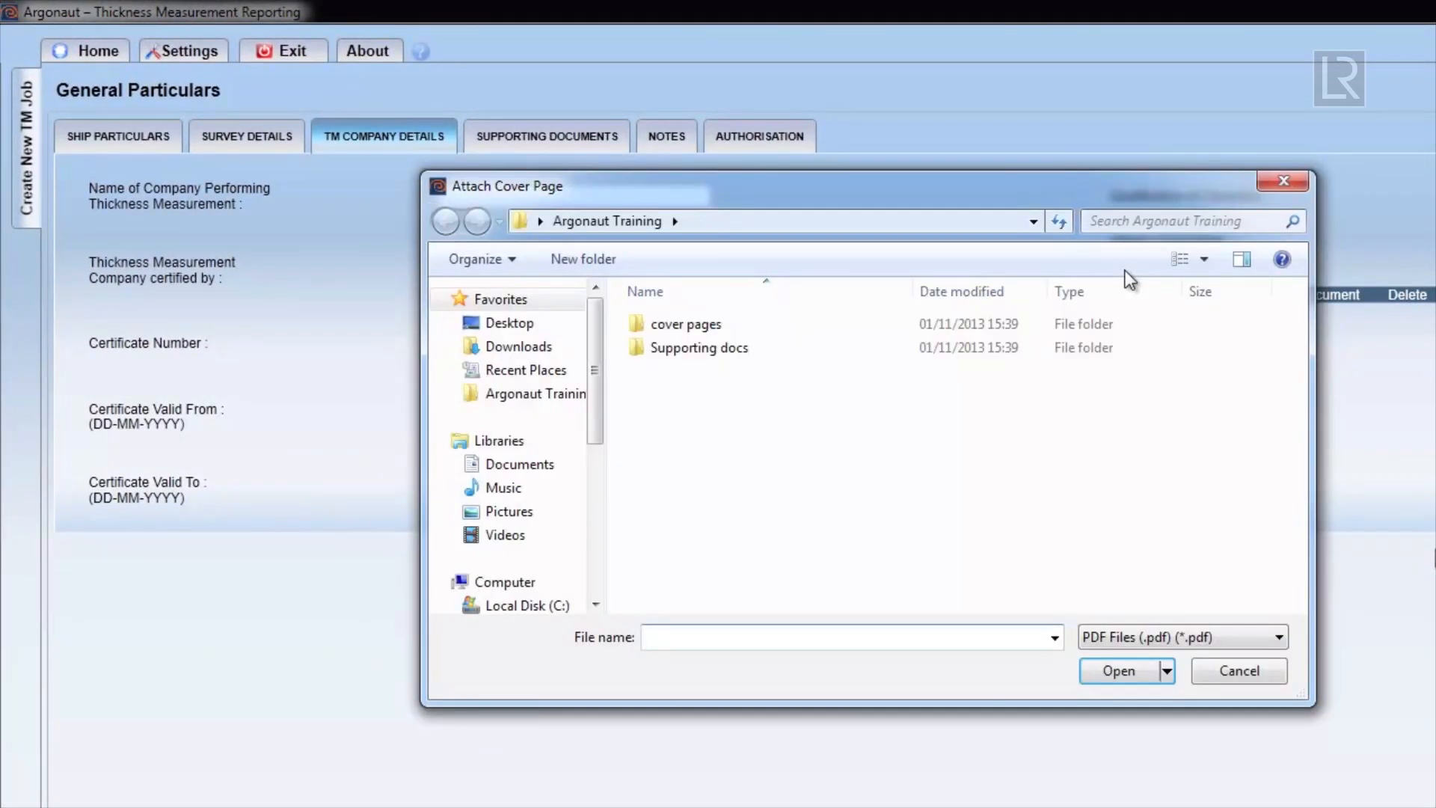
{"action": "double_click", "coordinate": [685, 323]}
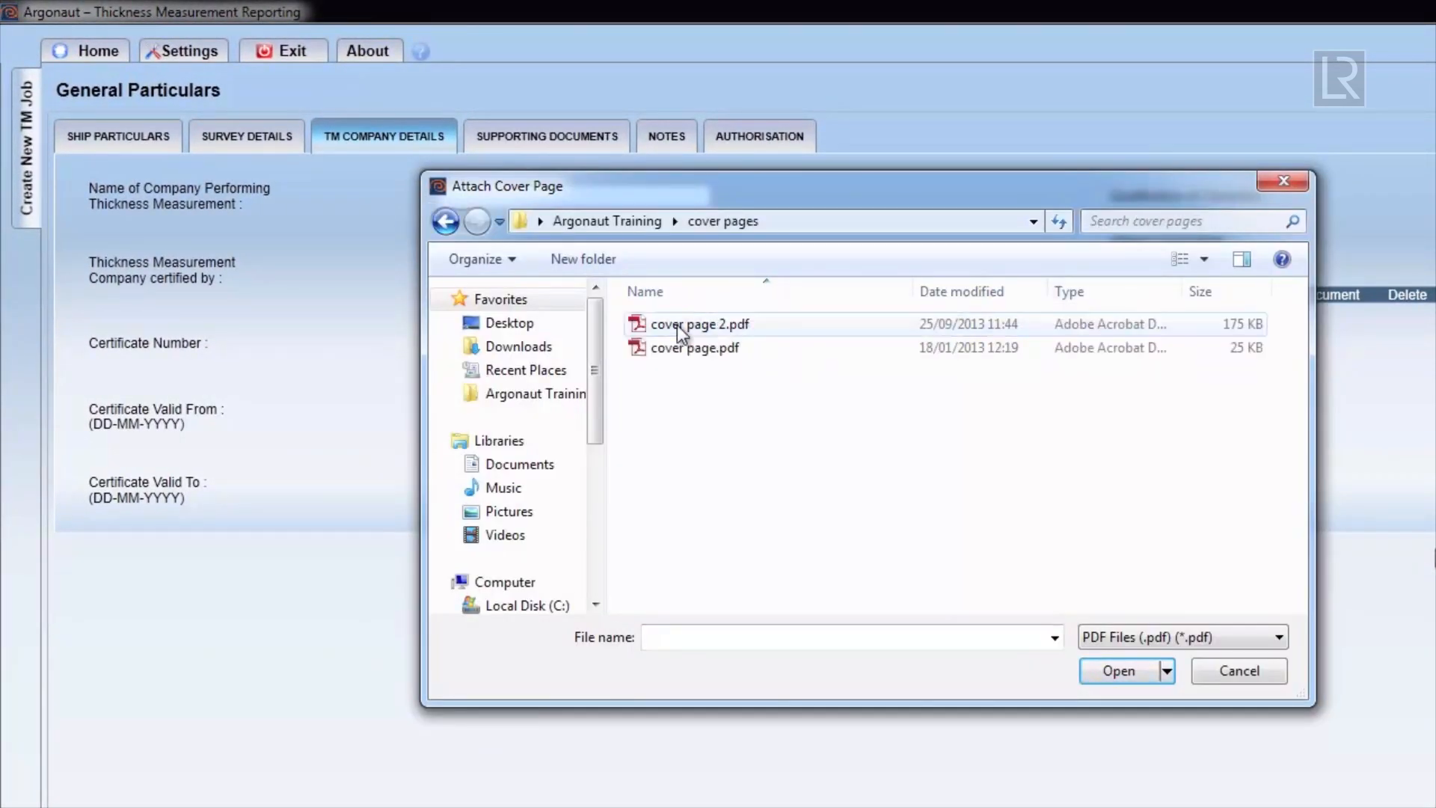
{"action": "left_click", "coordinate": [1119, 670]}
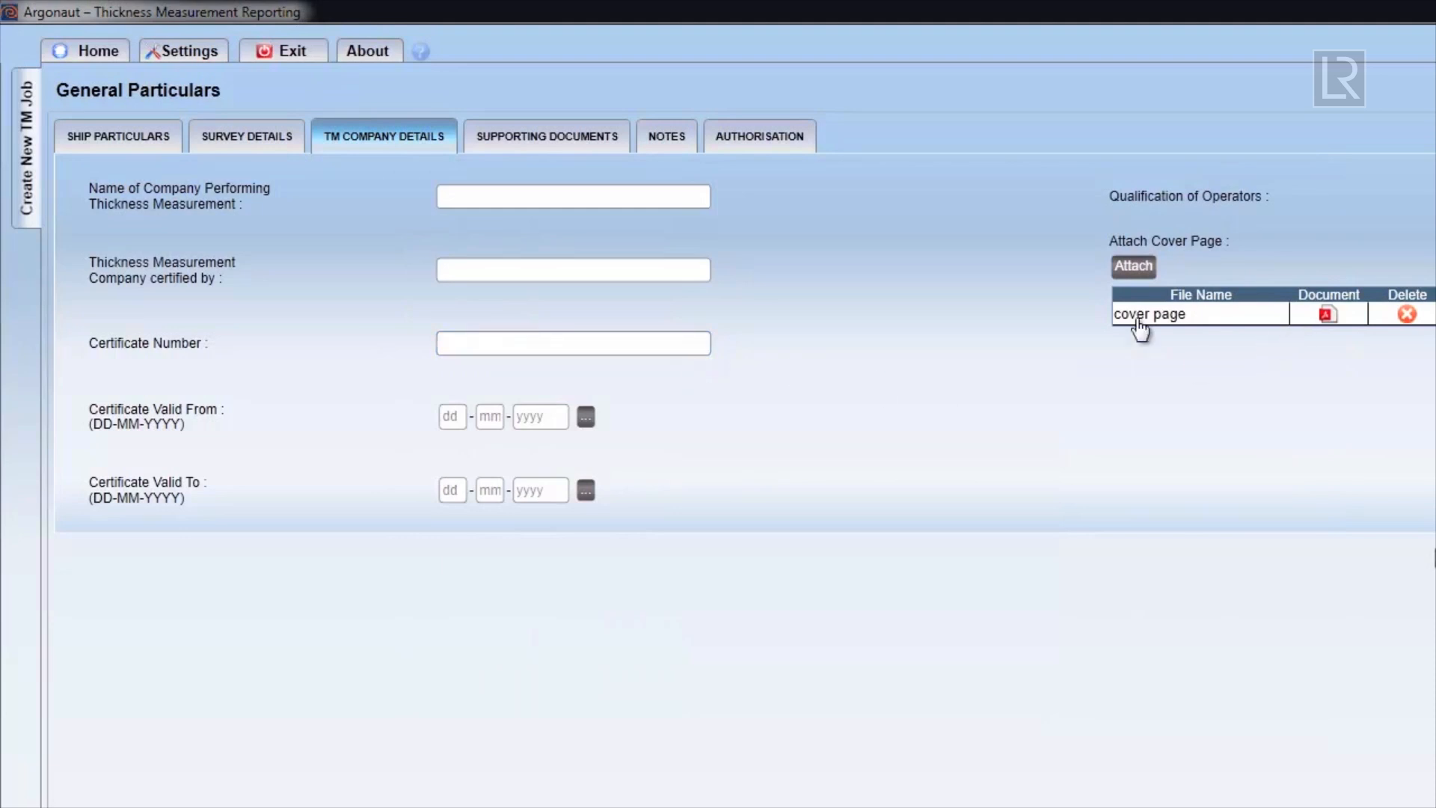
{"action": "left_click", "coordinate": [546, 136]}
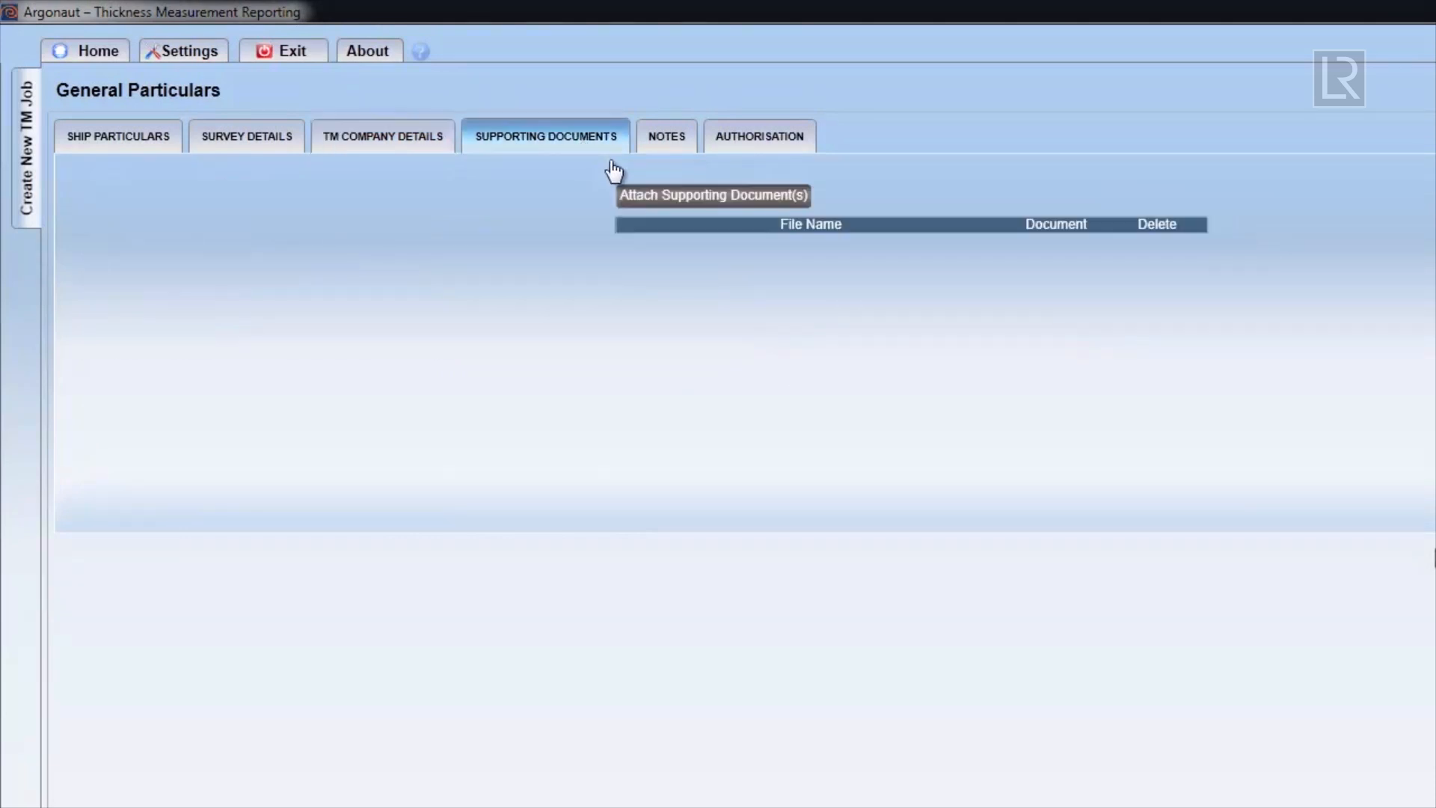
Step: Attach the five PDFs from the Supporting docs folder as supporting documents
{"action": "left_click", "coordinate": [715, 196]}
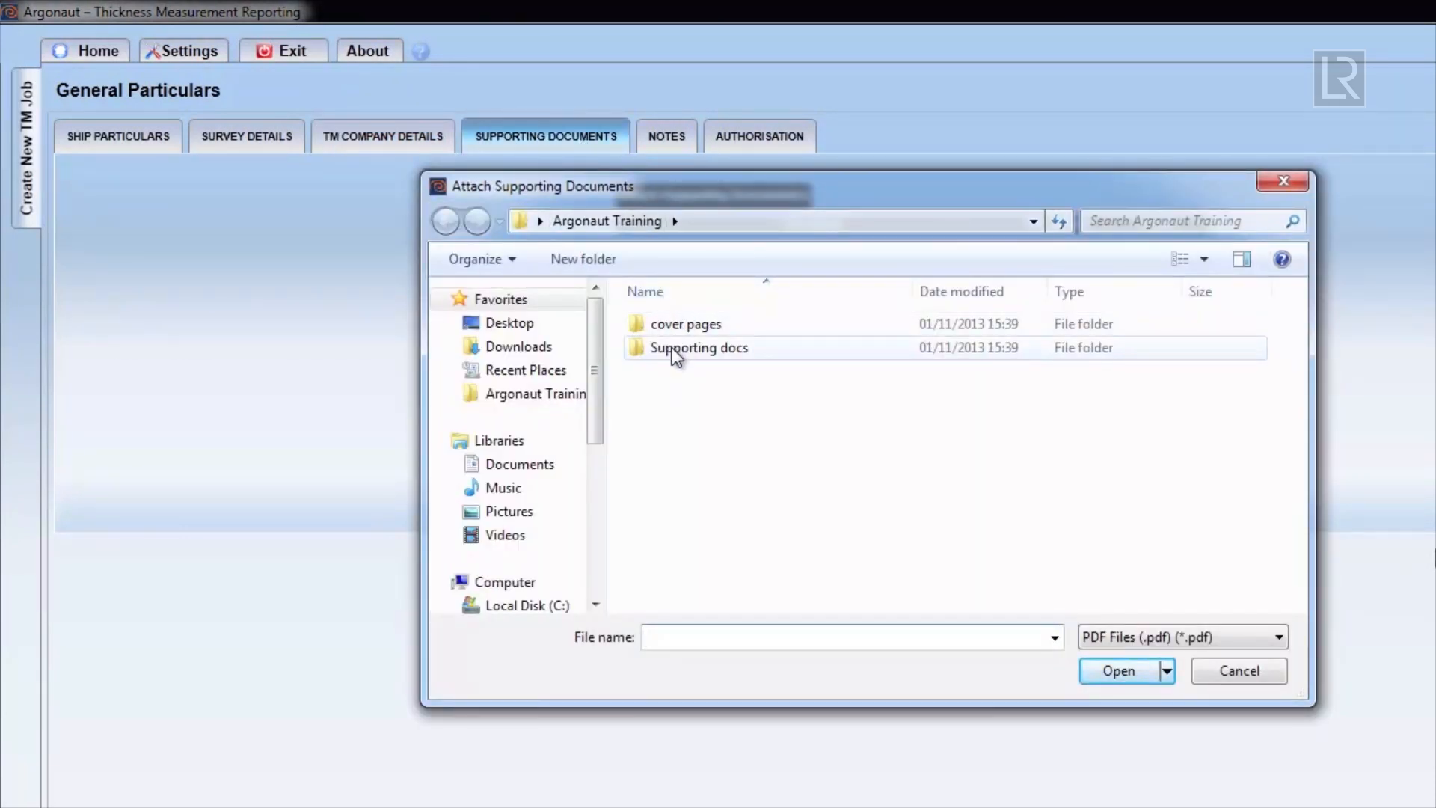
{"action": "double_click", "coordinate": [698, 347]}
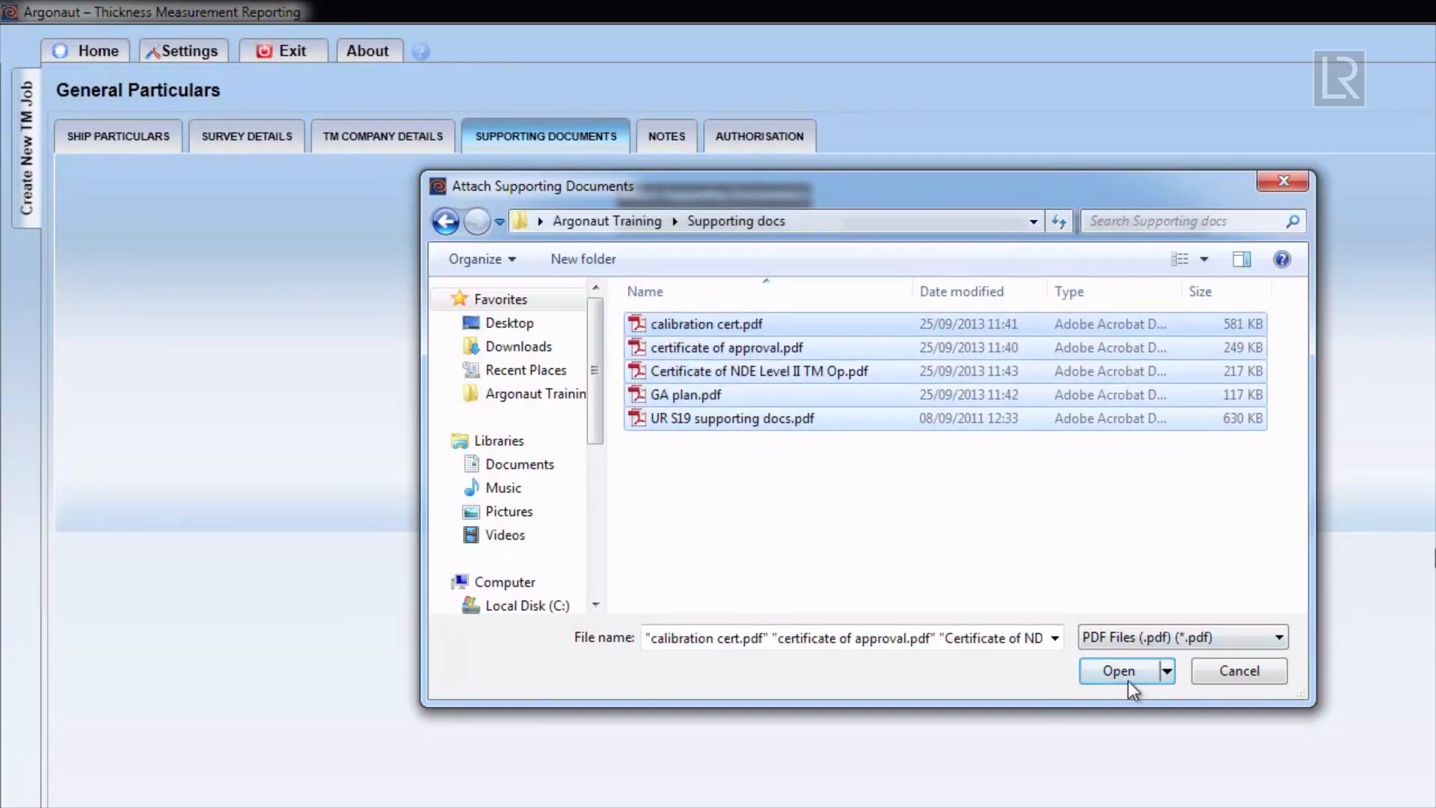
{"action": "left_click", "coordinate": [1119, 671]}
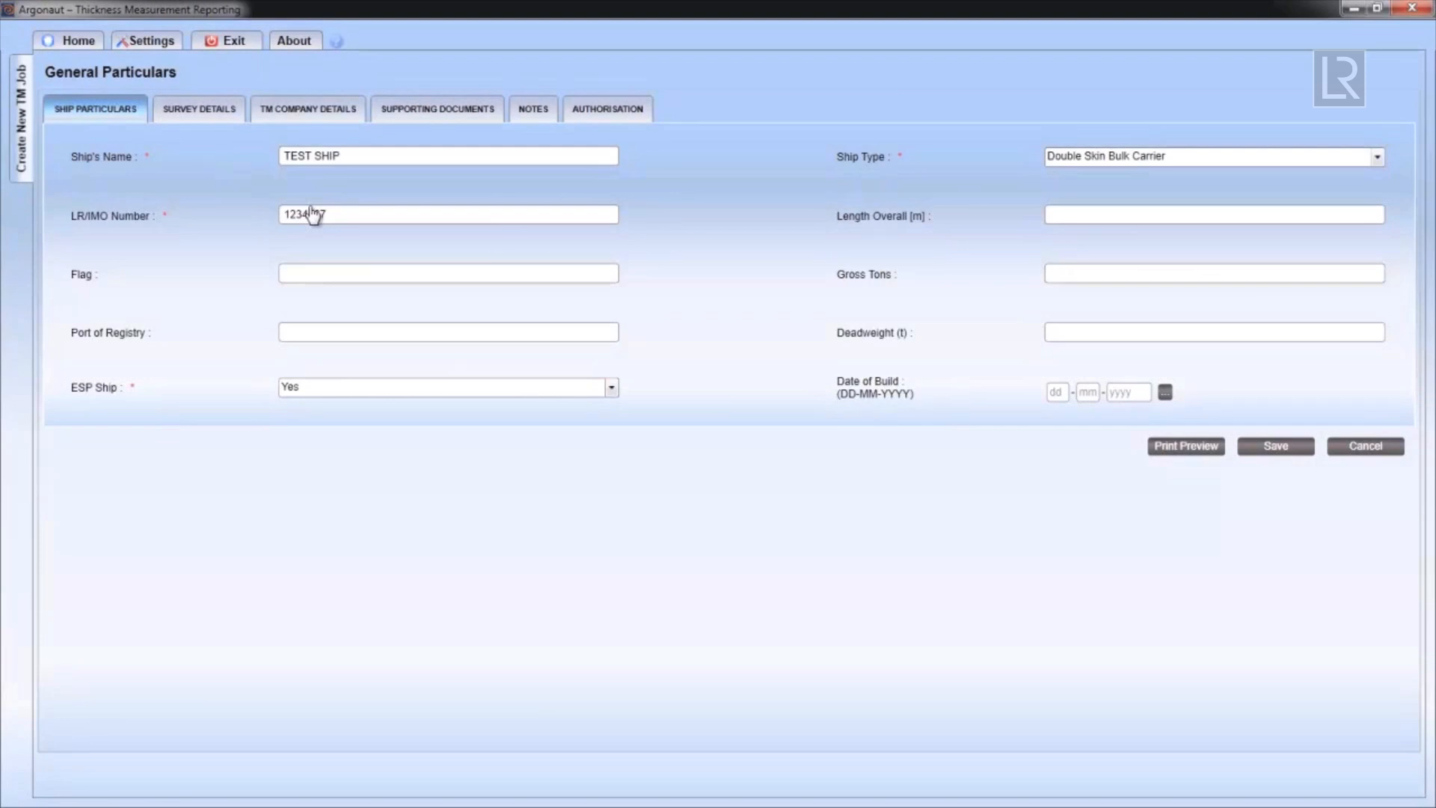
Step: Correct the LR/IMO number to 1234567
{"action": "type", "text": "1234567"}
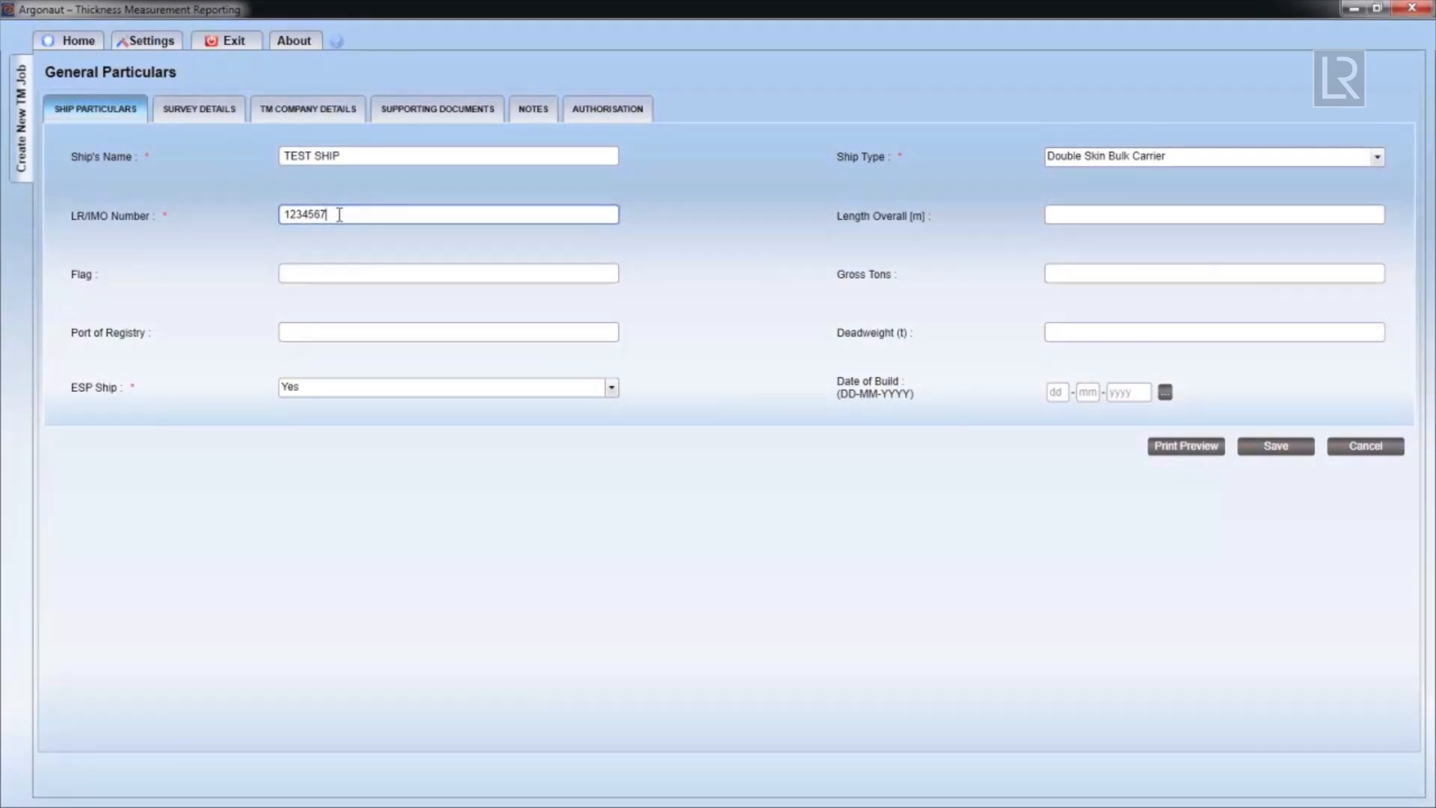
{"action": "key", "text": "BackSpace"}
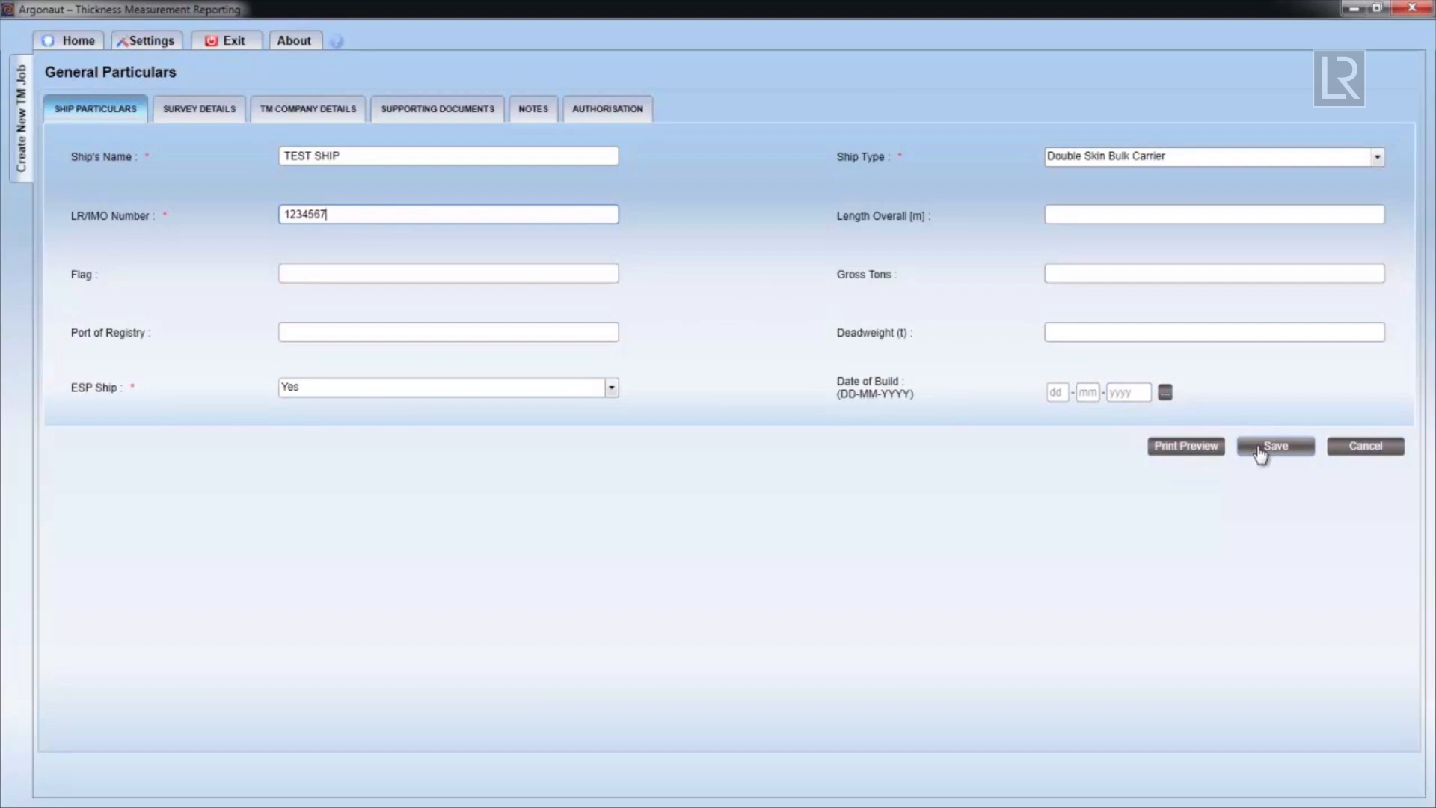
Step: Save the General Particulars form and acknowledge the success message
{"action": "left_click", "coordinate": [1275, 446]}
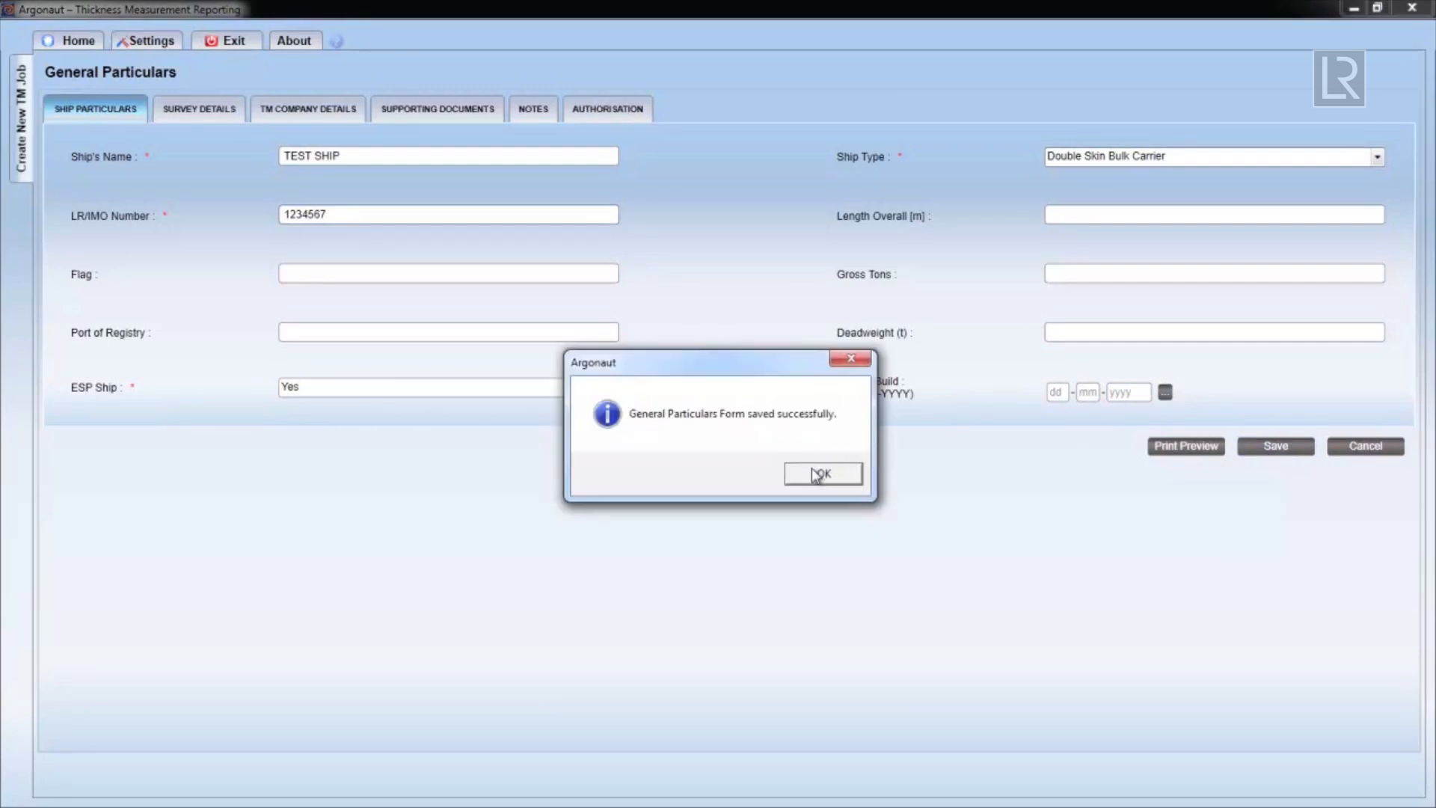
{"action": "left_click", "coordinate": [823, 473]}
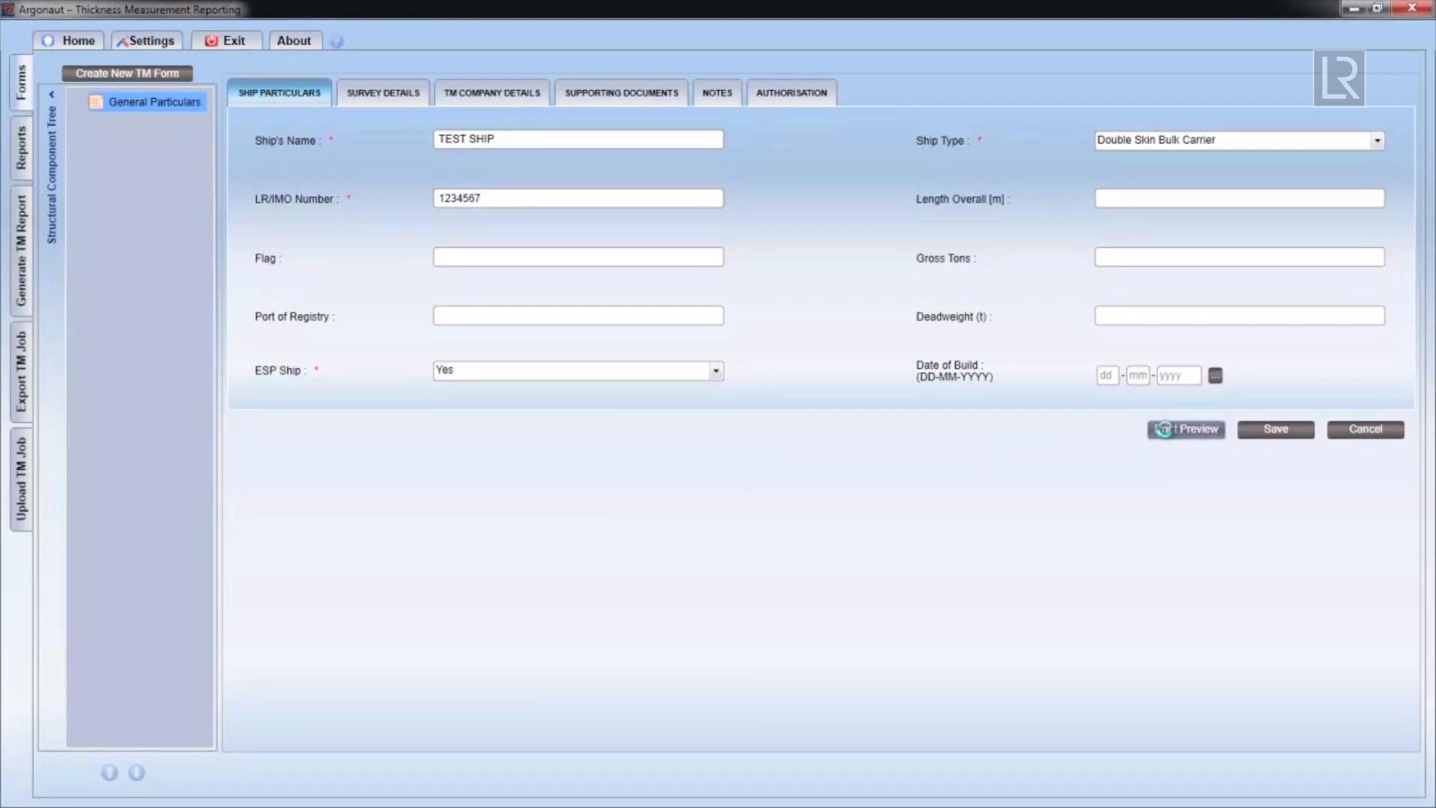
Step: Open the Print Preview PDF in Acrobat and scroll through the report
{"action": "left_click", "coordinate": [1185, 430]}
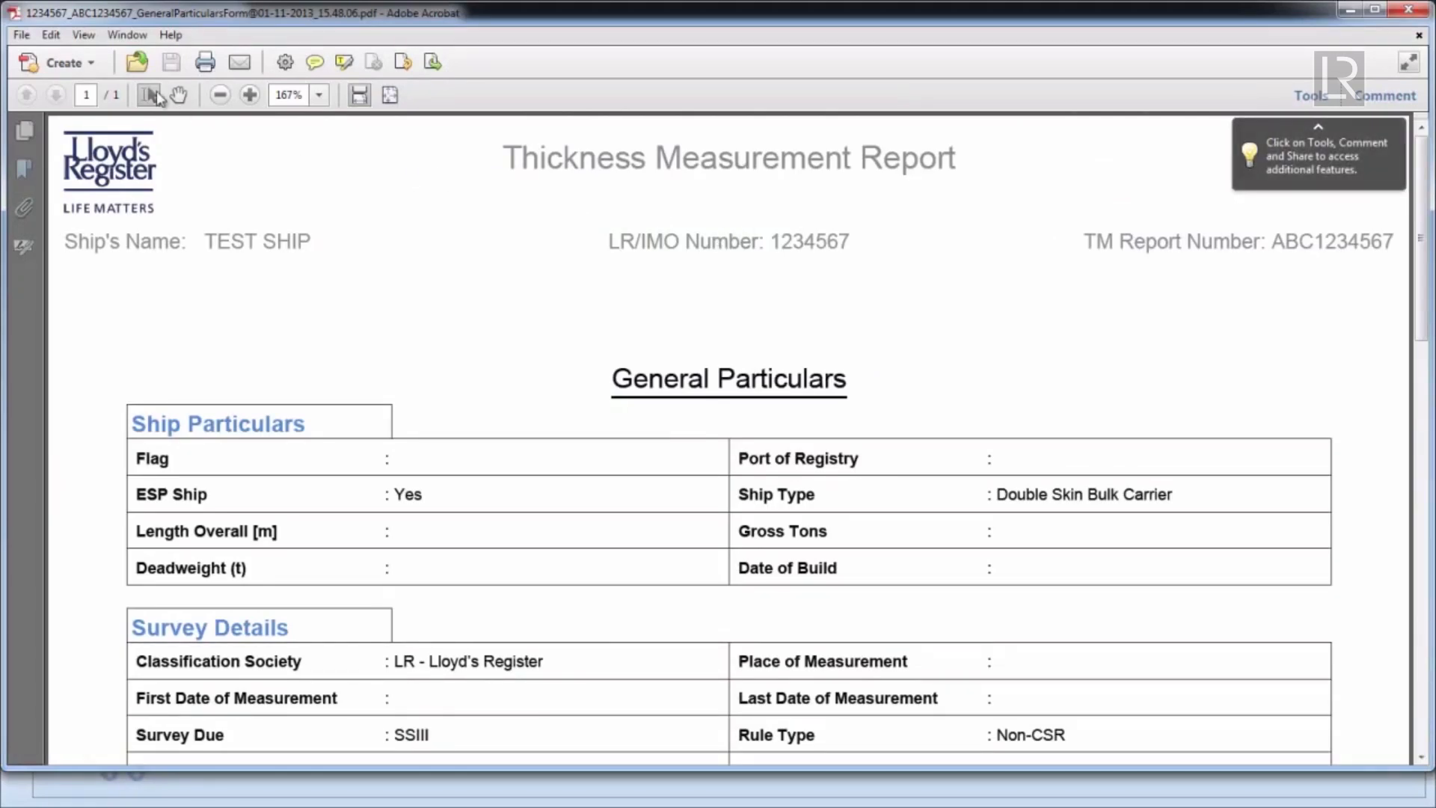
{"action": "scroll", "scroll_direction": "down", "scroll_amount": 3}
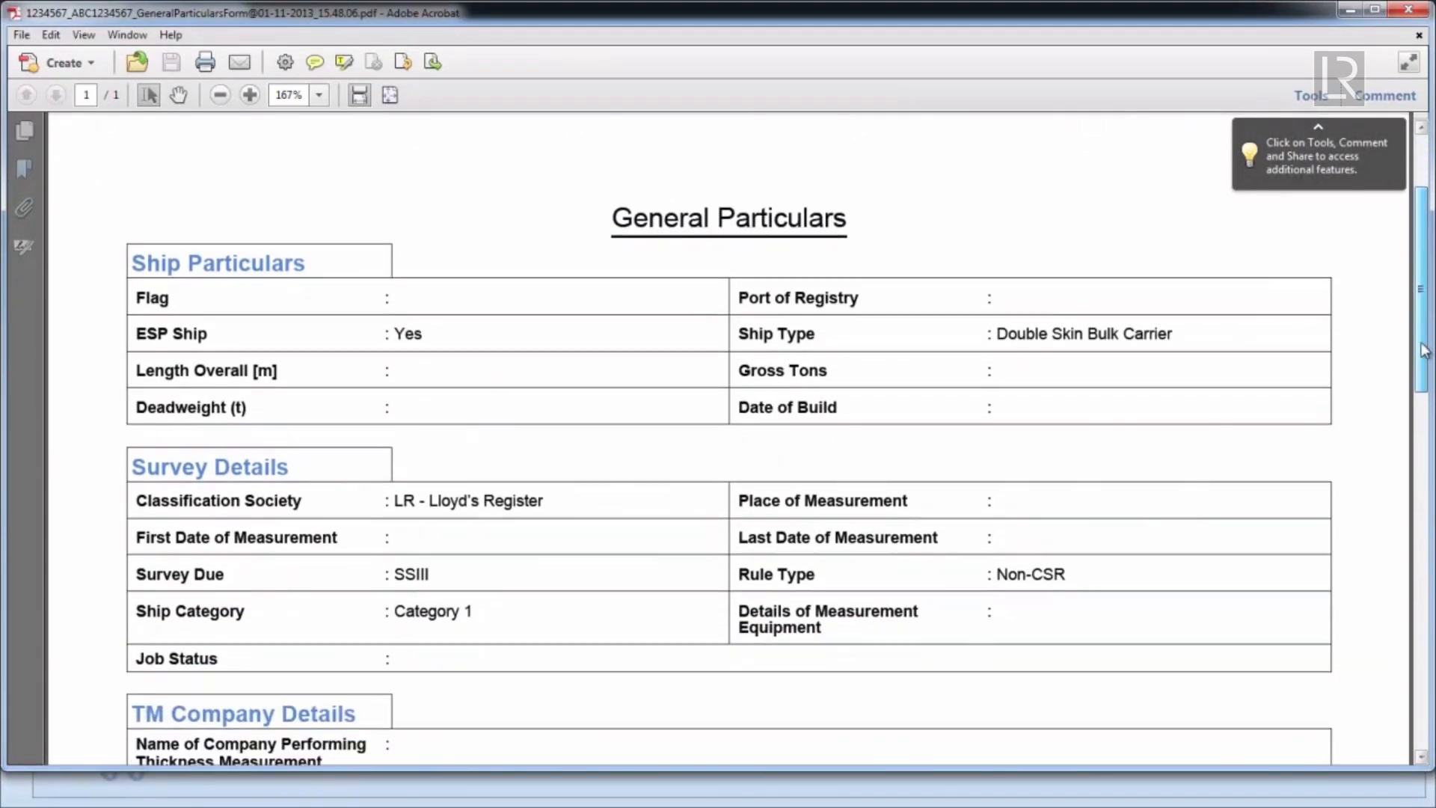